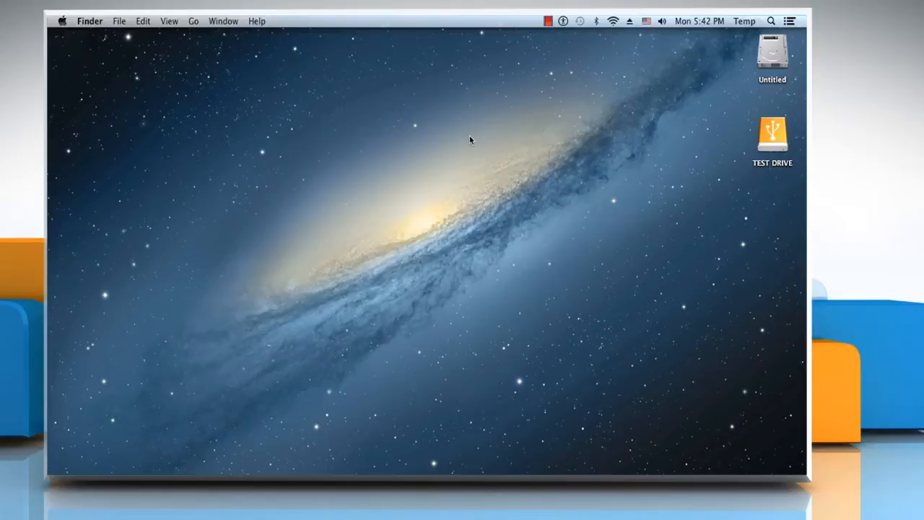
{"action": "mouse_move", "coordinate": [321, 128]}
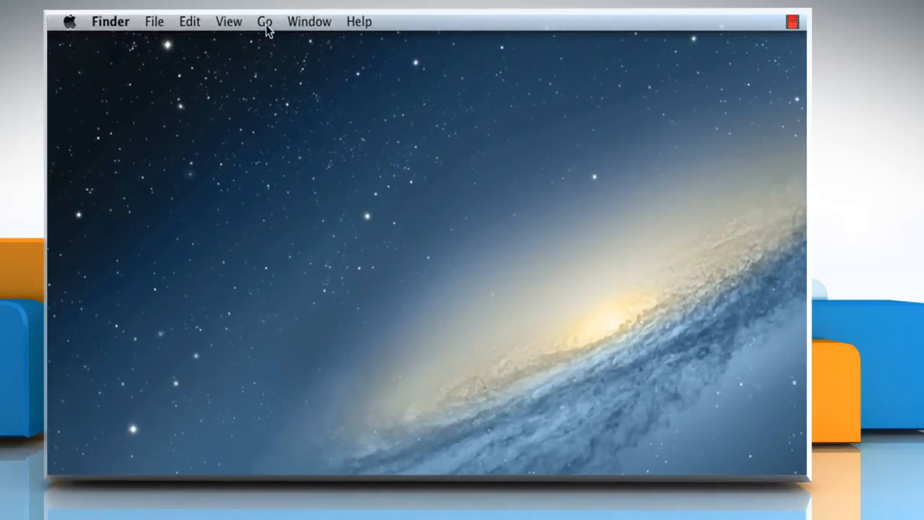
Browse from Go > Computer through Untitled and Users to the Deleted Users folder.
{"action": "left_click", "coordinate": [265, 21]}
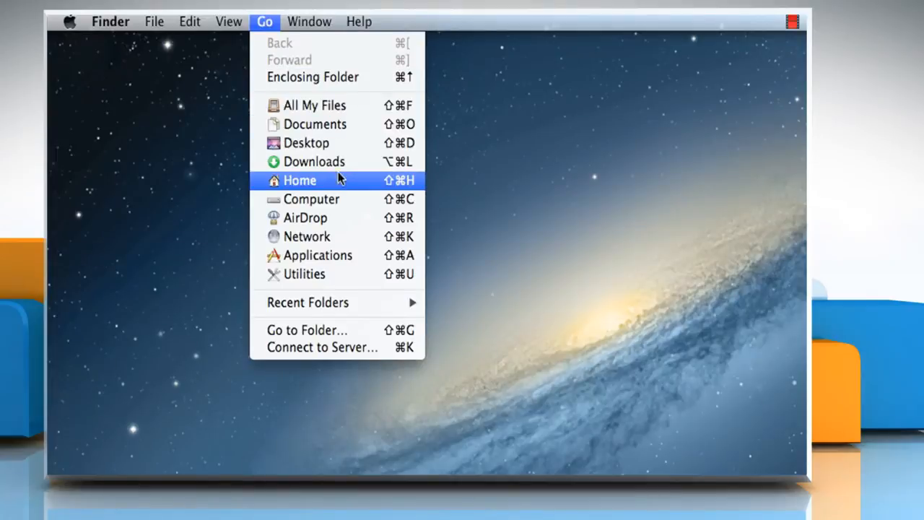
{"action": "left_click", "coordinate": [311, 199]}
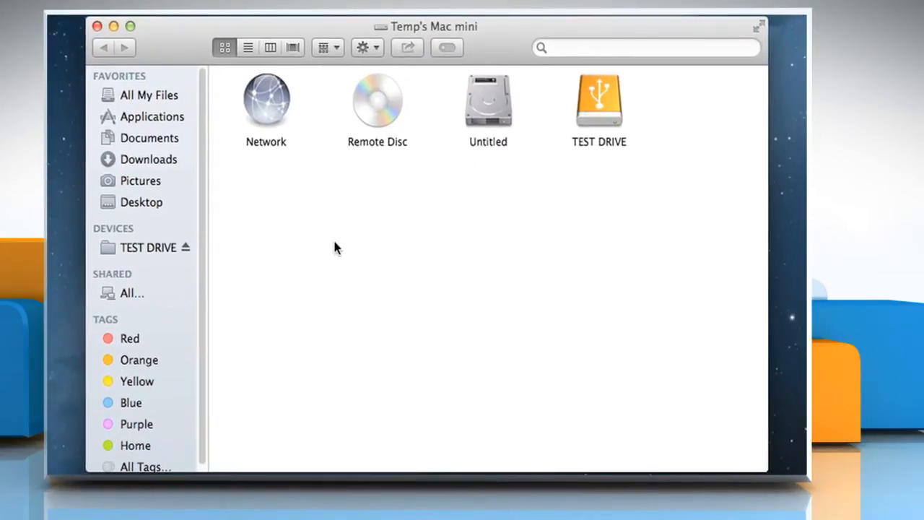
{"action": "mouse_move", "coordinate": [488, 105]}
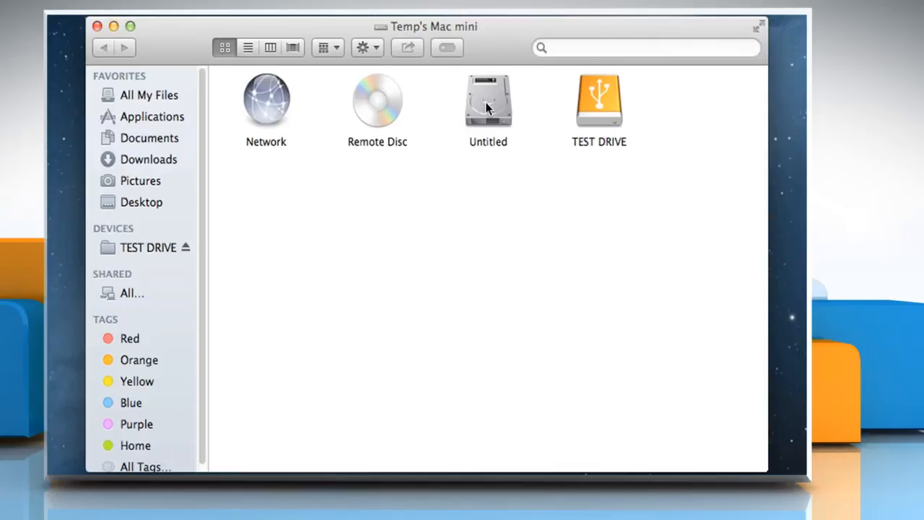
{"action": "double_click", "coordinate": [488, 101]}
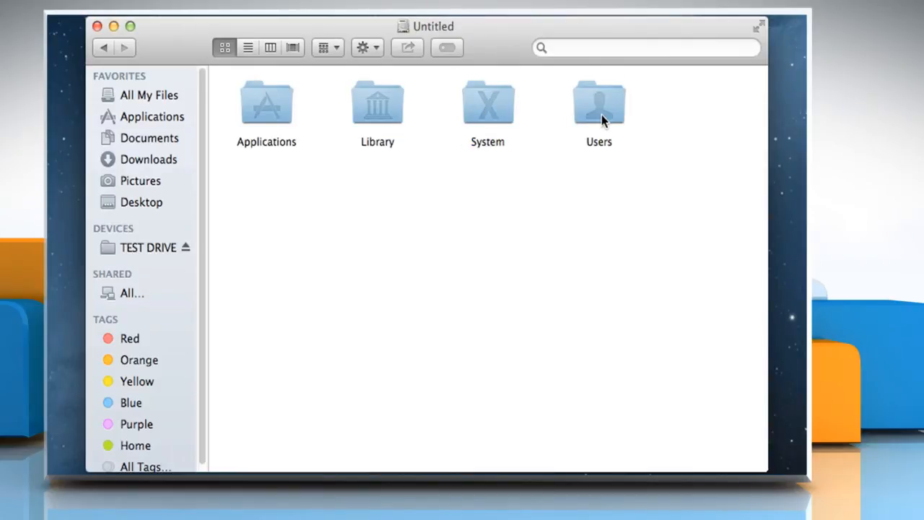
{"action": "double_click", "coordinate": [599, 105]}
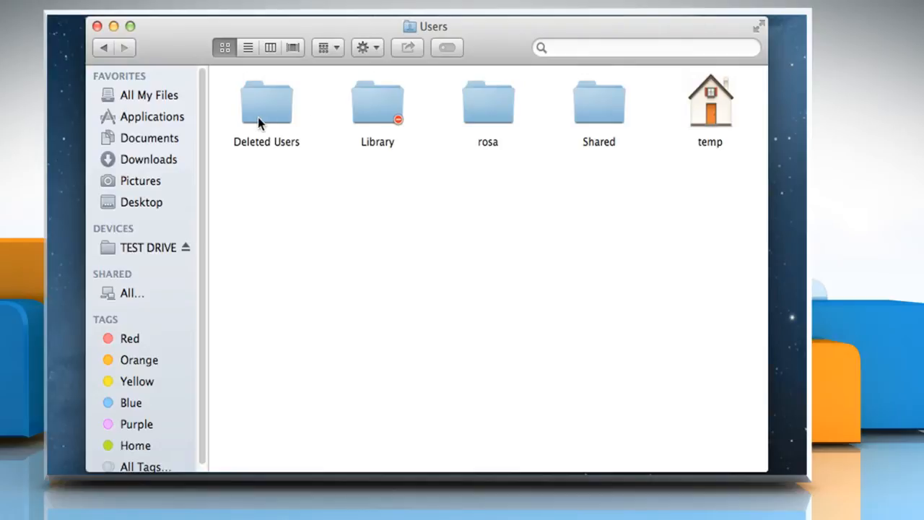
{"action": "double_click", "coordinate": [266, 105]}
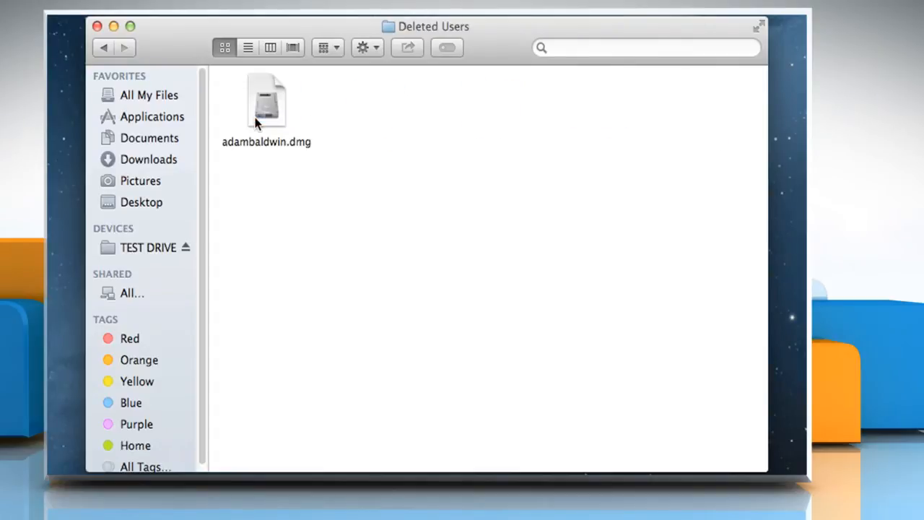
{"action": "mouse_move", "coordinate": [272, 124]}
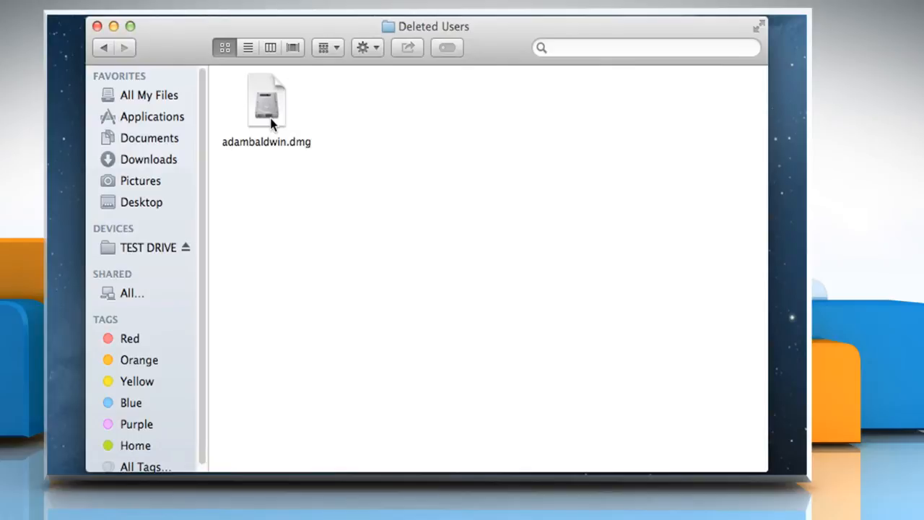
{"action": "double_click", "coordinate": [267, 102]}
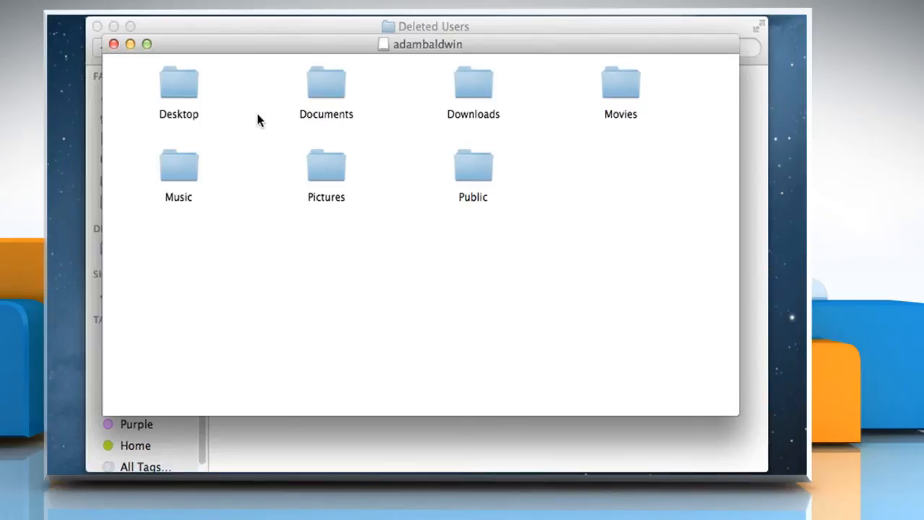
{"action": "mouse_move", "coordinate": [258, 87]}
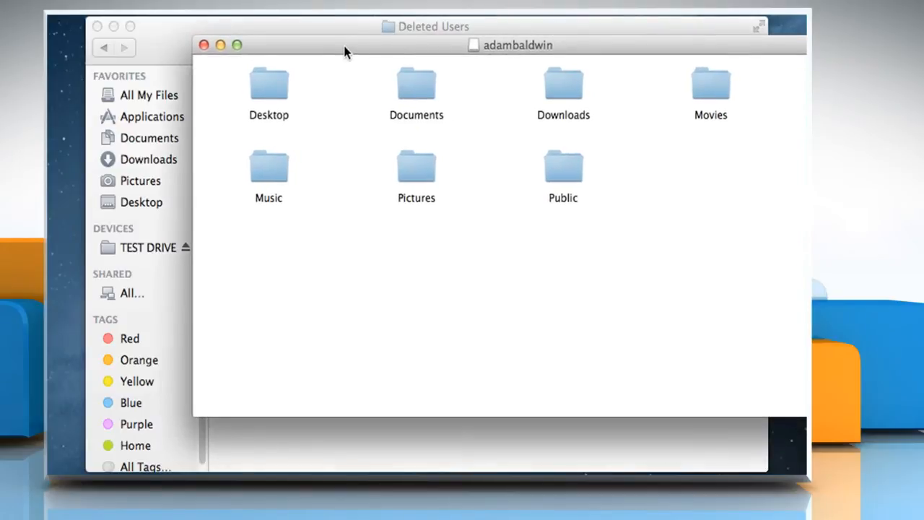
{"action": "mouse_move", "coordinate": [291, 33]}
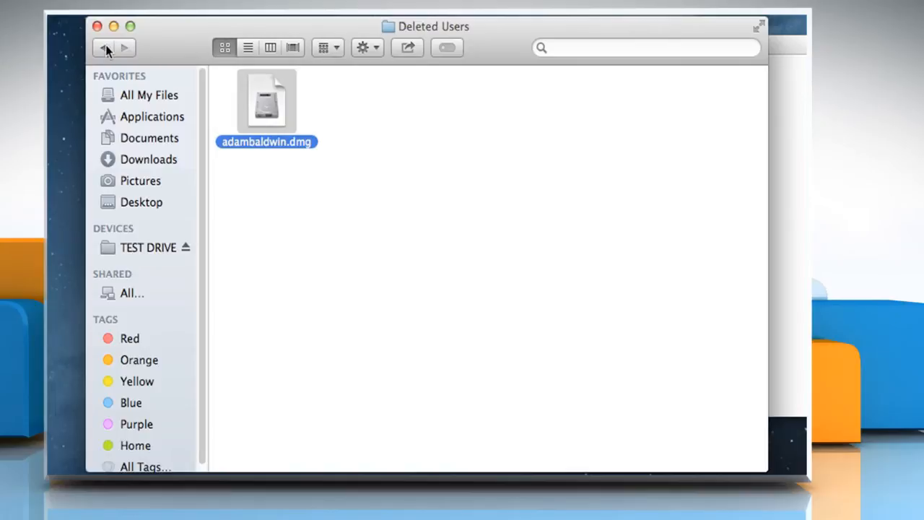
Create a new folder in Users, authorizing with the admin password.
{"action": "left_click", "coordinate": [105, 48]}
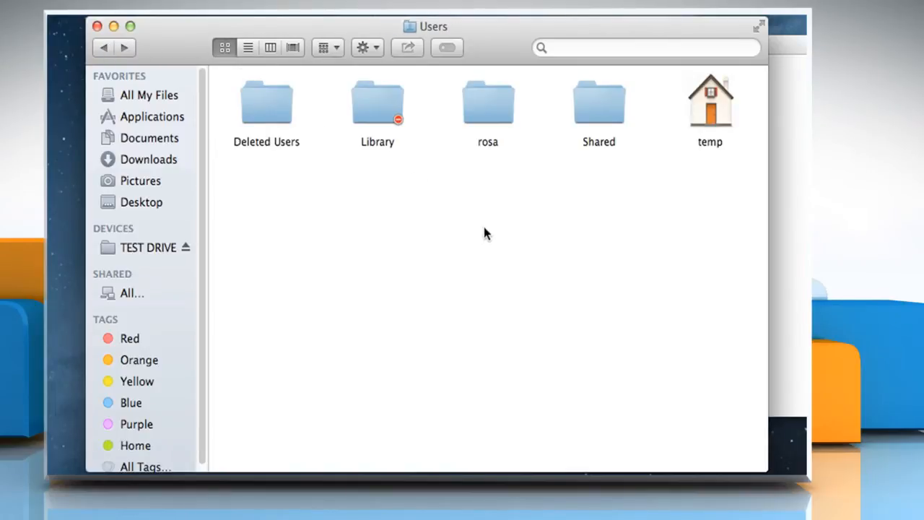
{"action": "mouse_move", "coordinate": [459, 223]}
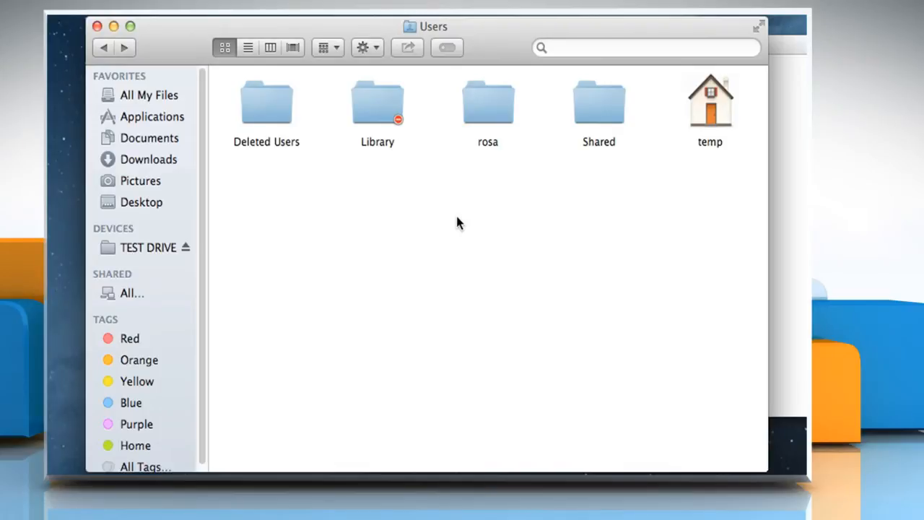
{"action": "right_click", "coordinate": [458, 222]}
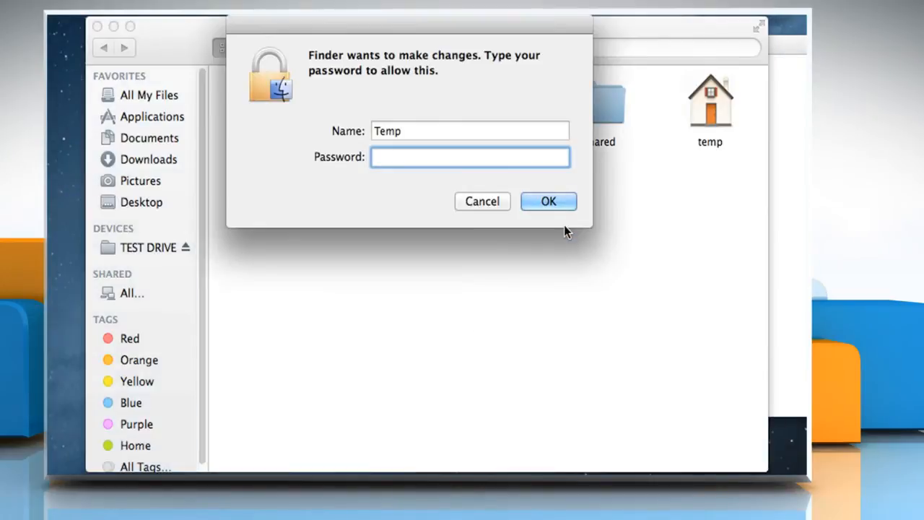
{"action": "type", "text": "•"}
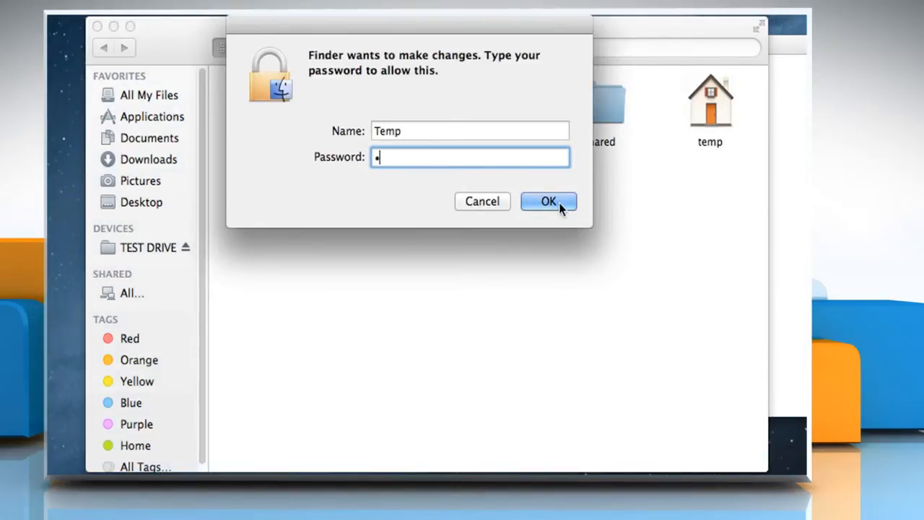
{"action": "left_click", "coordinate": [548, 201]}
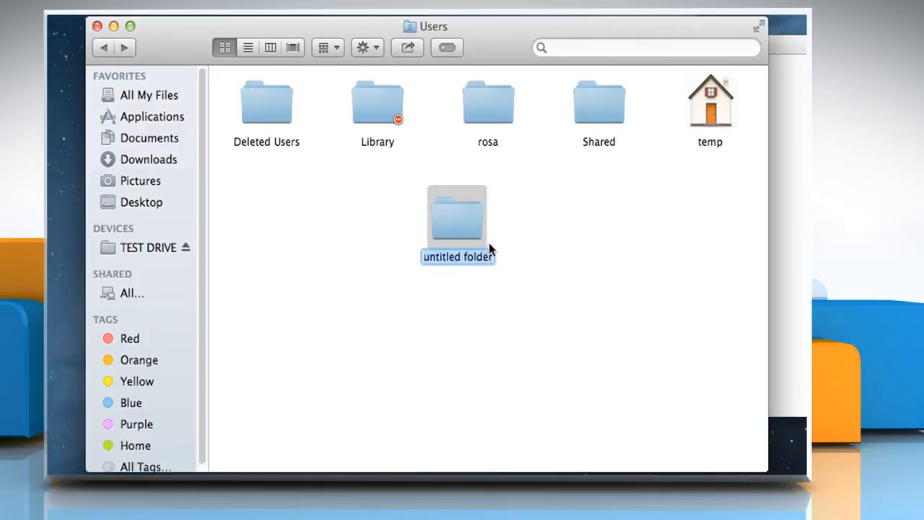
{"action": "type", "text": "adambal"}
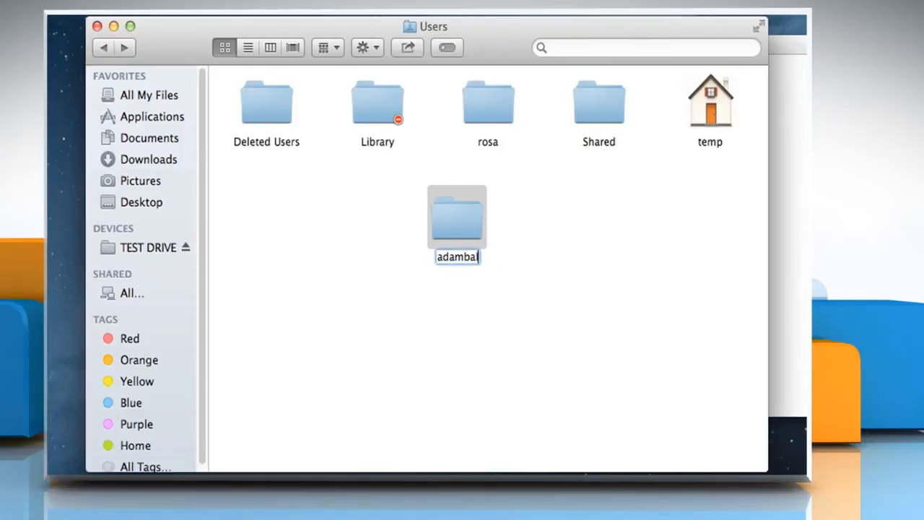
{"action": "type", "text": "dwin"}
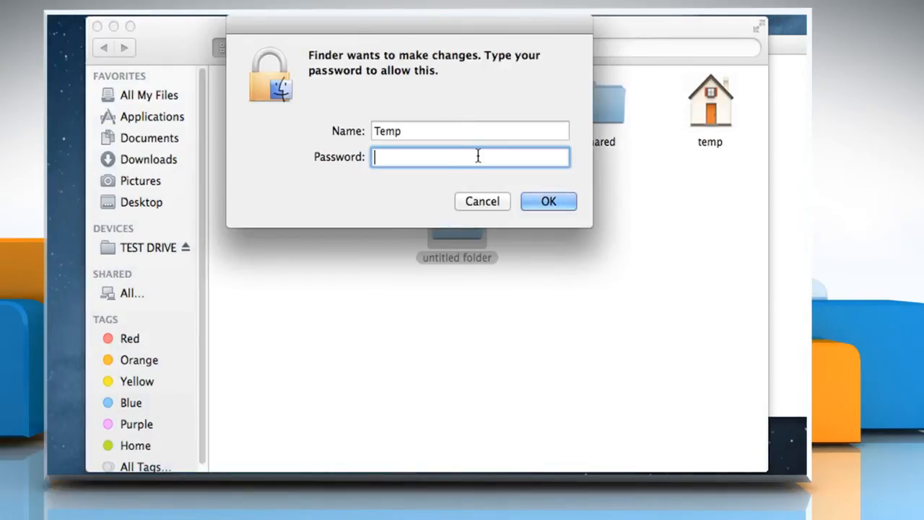
{"action": "type", "text": "•"}
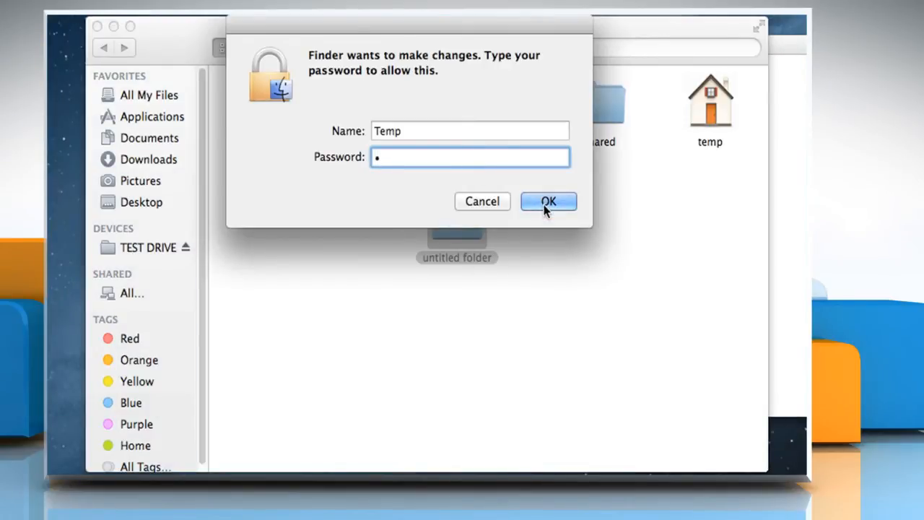
{"action": "left_click", "coordinate": [547, 201]}
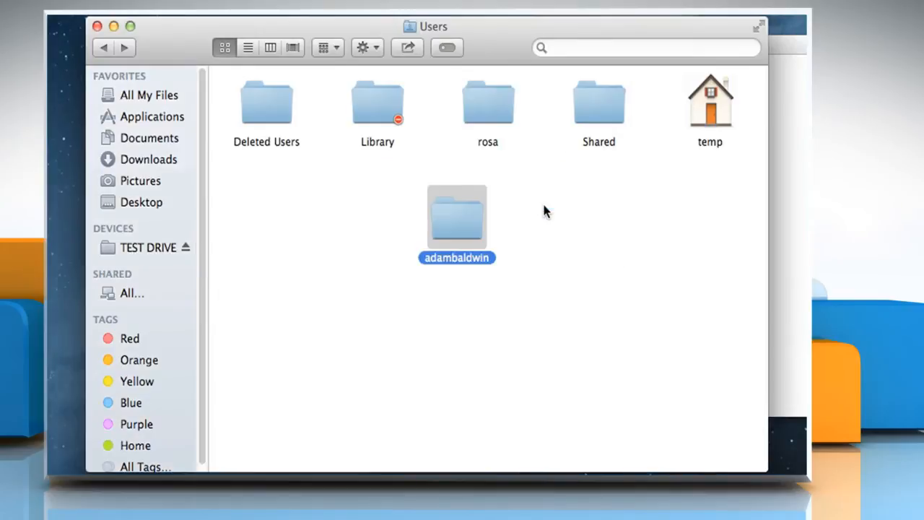
Open the adambaldwin folder and copy the disk image's seven home folders.
{"action": "double_click", "coordinate": [456, 217]}
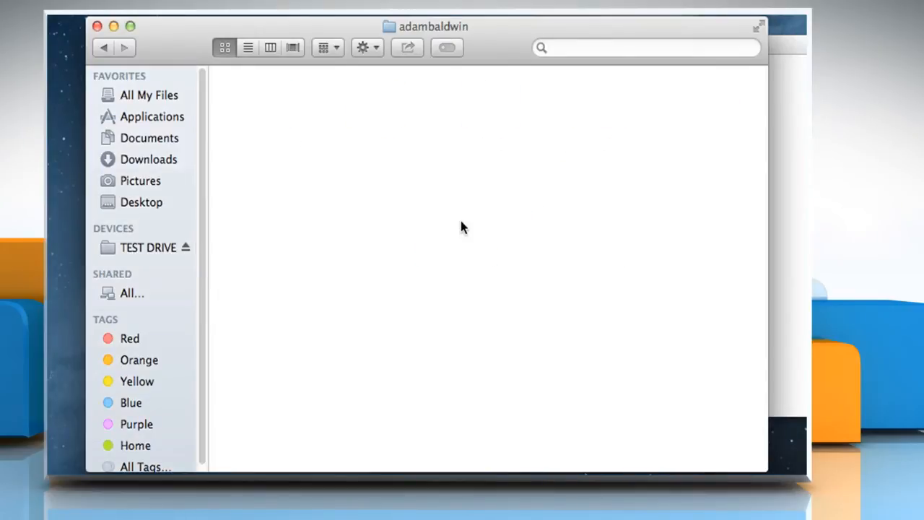
{"action": "mouse_move", "coordinate": [470, 228]}
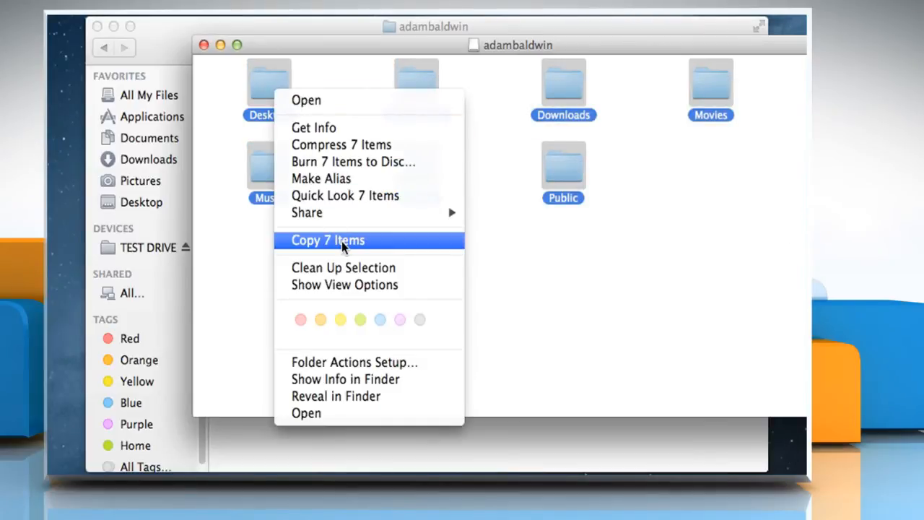
{"action": "left_click", "coordinate": [328, 240]}
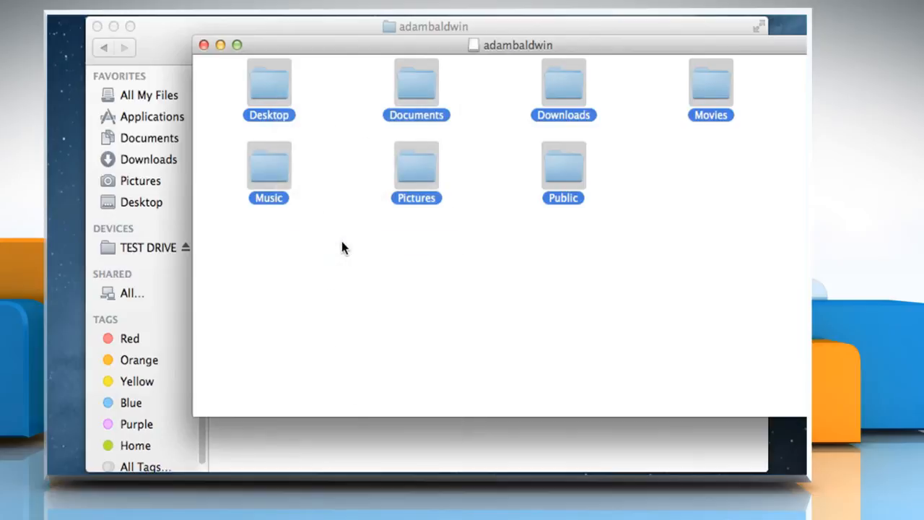
{"action": "mouse_move", "coordinate": [525, 420]}
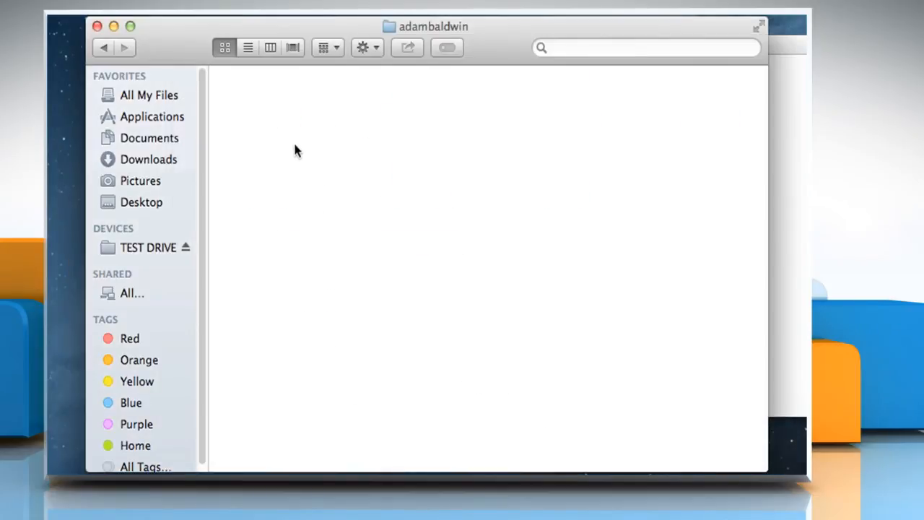
Paste the seven home folders into adambaldwin and close the disk image window.
{"action": "right_click", "coordinate": [296, 150]}
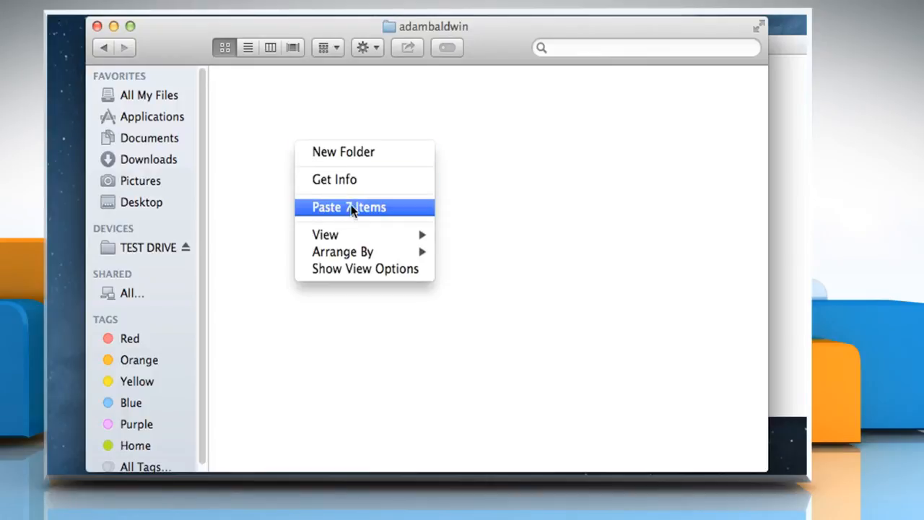
{"action": "mouse_move", "coordinate": [349, 207]}
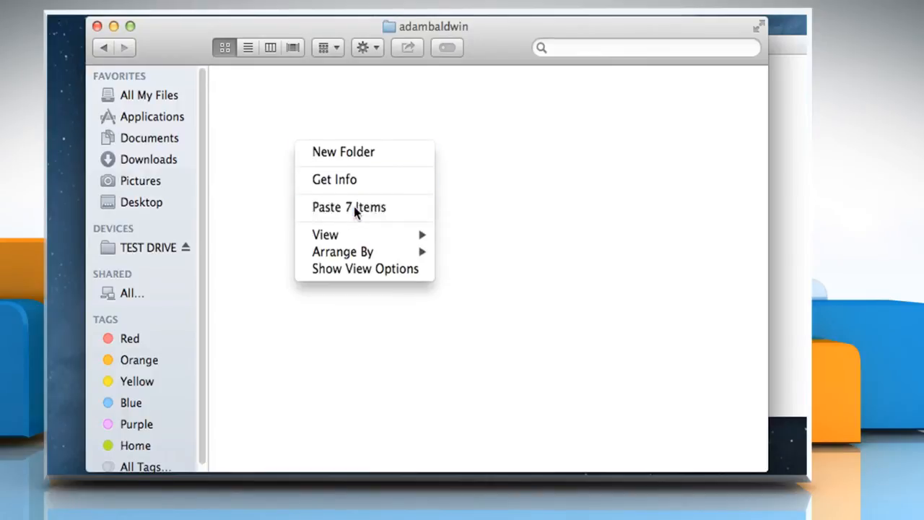
{"action": "left_click", "coordinate": [348, 208]}
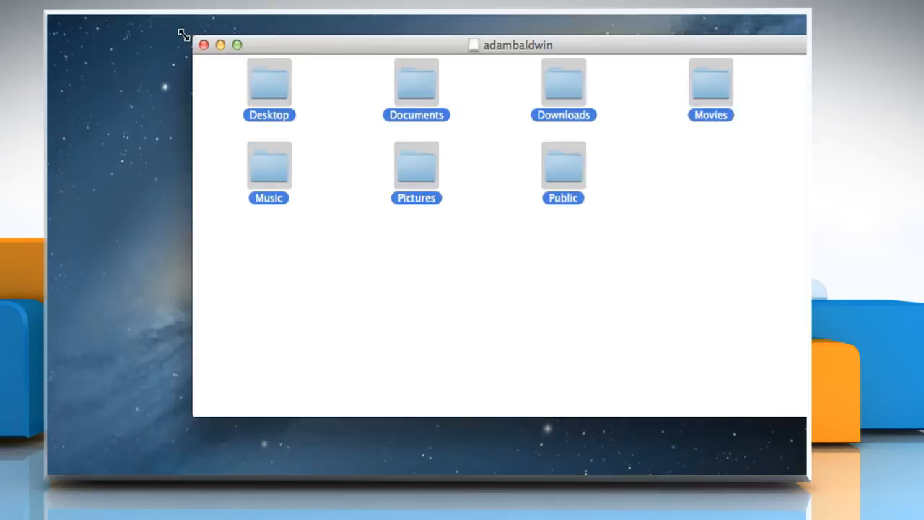
{"action": "left_click", "coordinate": [204, 44]}
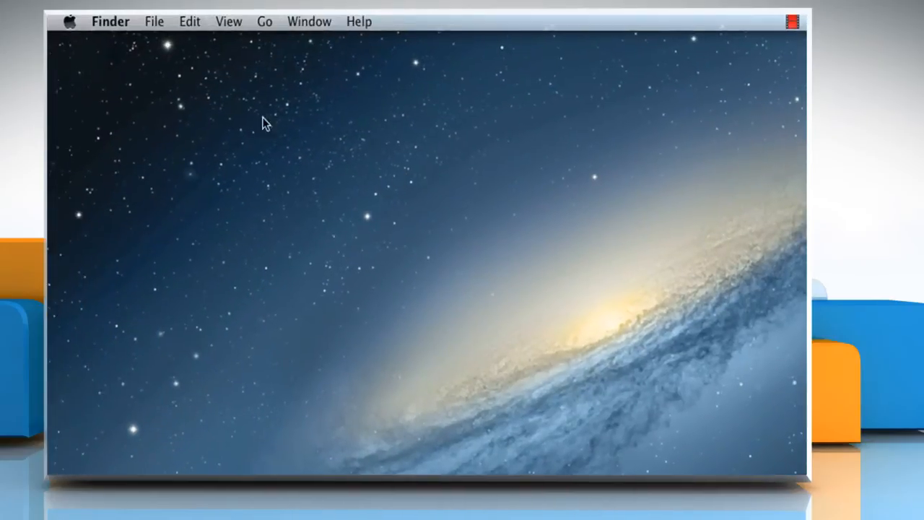
Launch System Preferences from the Apple menu.
{"action": "left_click", "coordinate": [70, 21]}
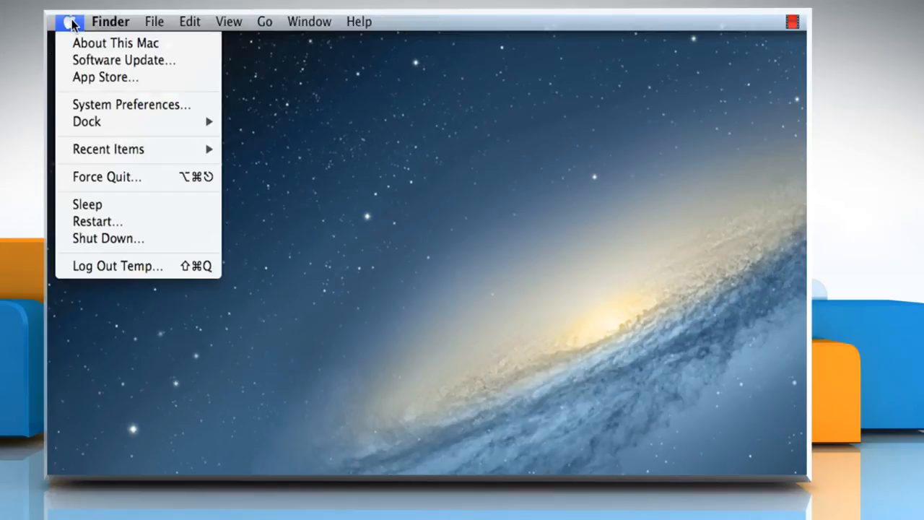
{"action": "mouse_move", "coordinate": [132, 104]}
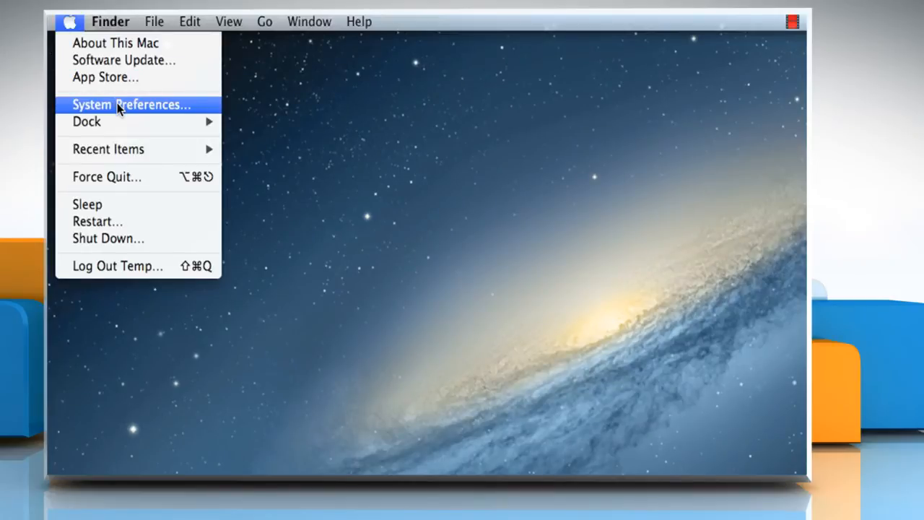
{"action": "left_click", "coordinate": [130, 104]}
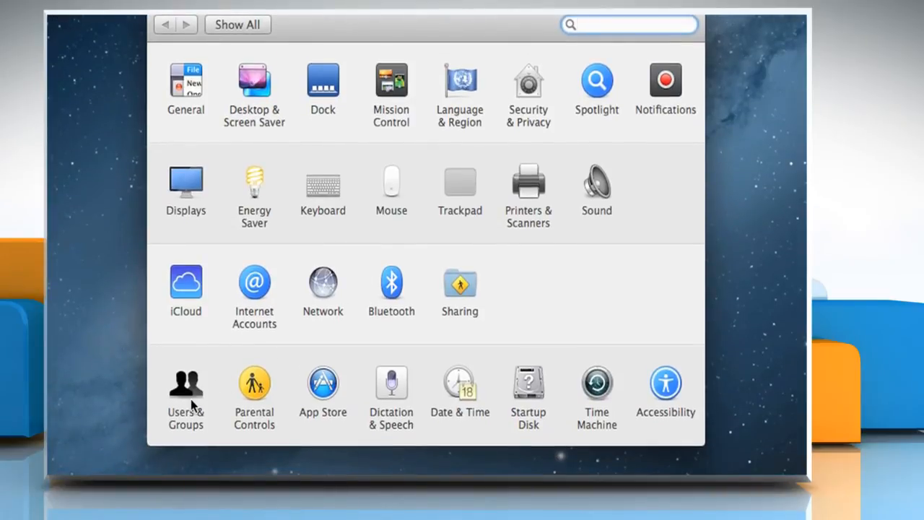
Open Users & Groups and unlock it with the admin password.
{"action": "left_click", "coordinate": [186, 383]}
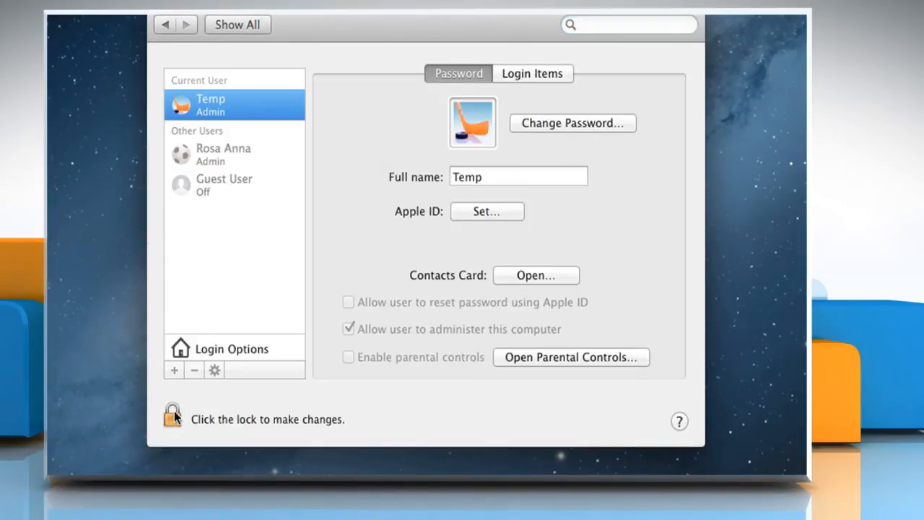
{"action": "left_click", "coordinate": [173, 415]}
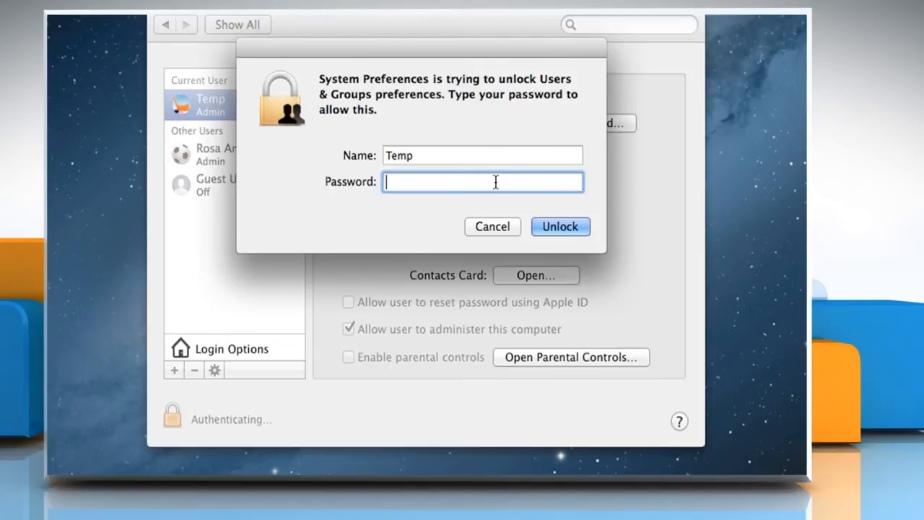
{"action": "type", "text": "•"}
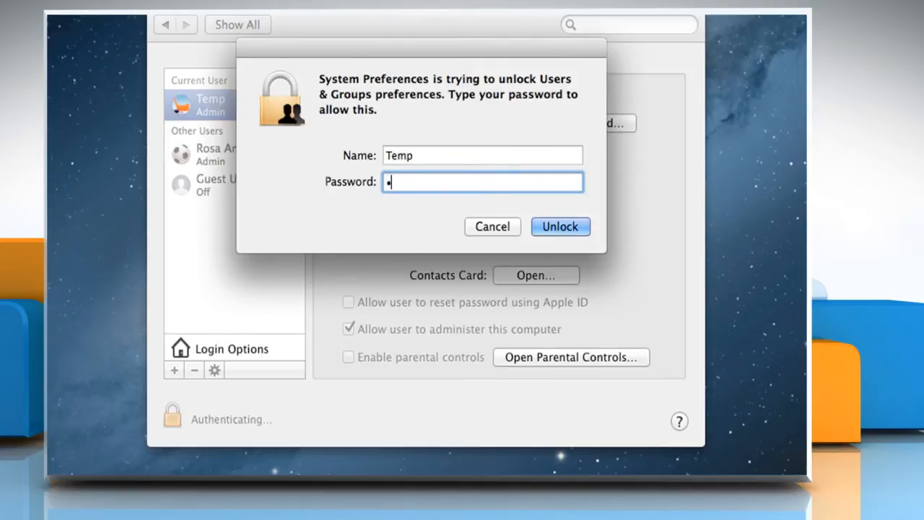
{"action": "mouse_move", "coordinate": [547, 224]}
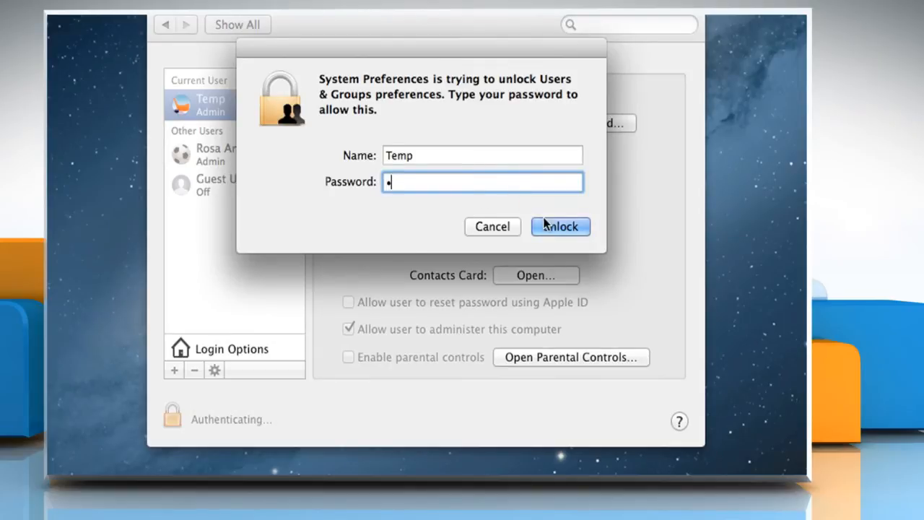
{"action": "left_click", "coordinate": [559, 226]}
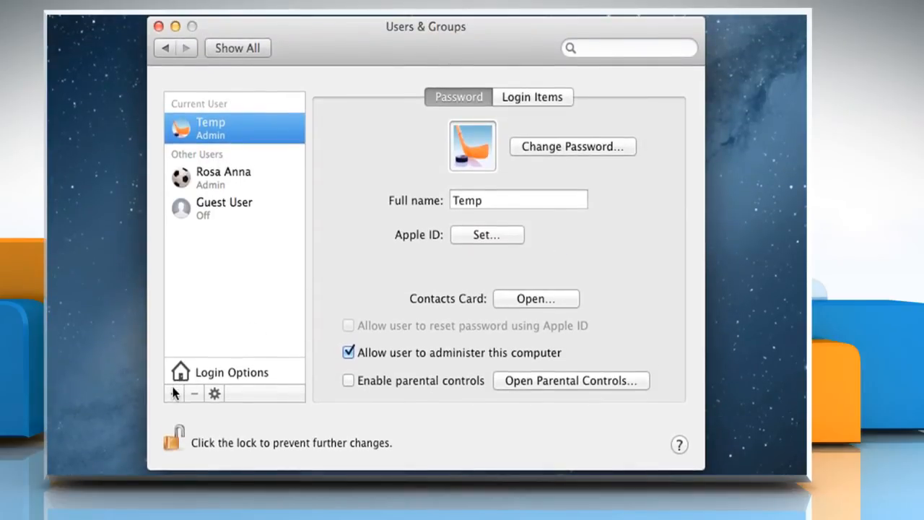
{"action": "left_click", "coordinate": [173, 393]}
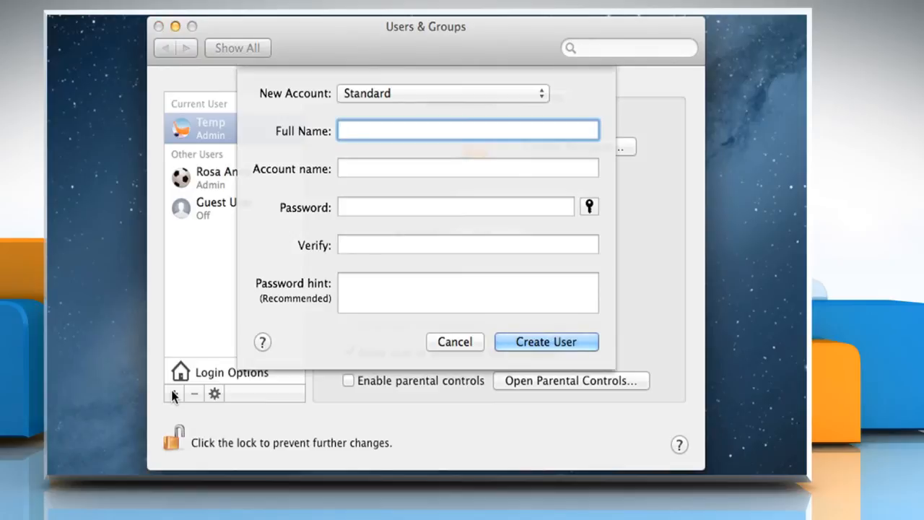
{"action": "left_click", "coordinate": [442, 93]}
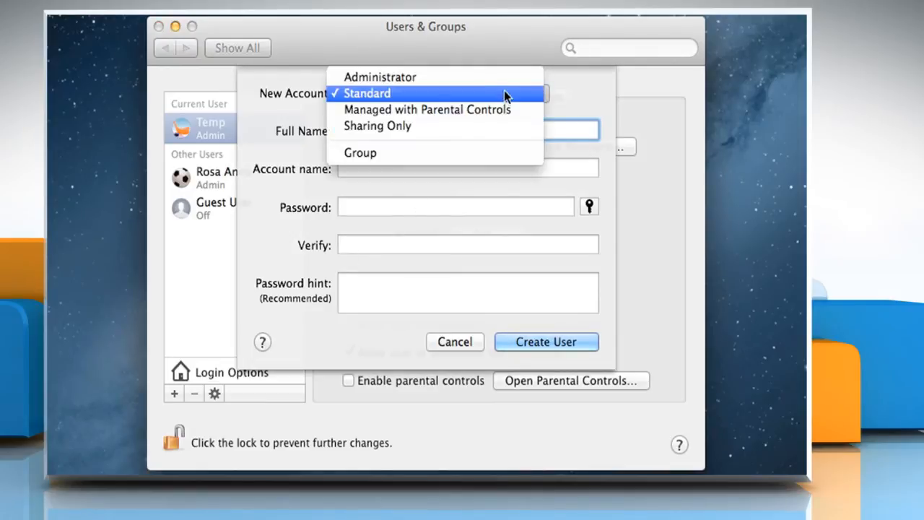
{"action": "left_click", "coordinate": [367, 93]}
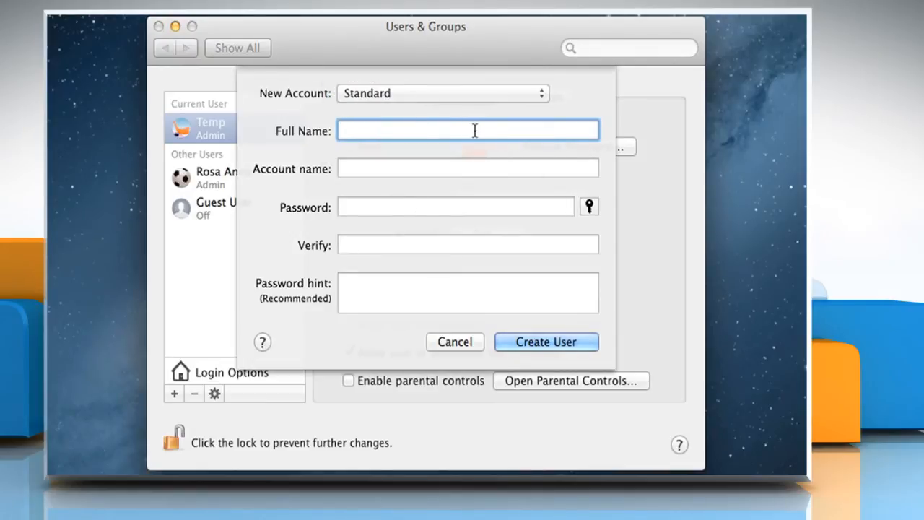
{"action": "type", "text": "Adam"}
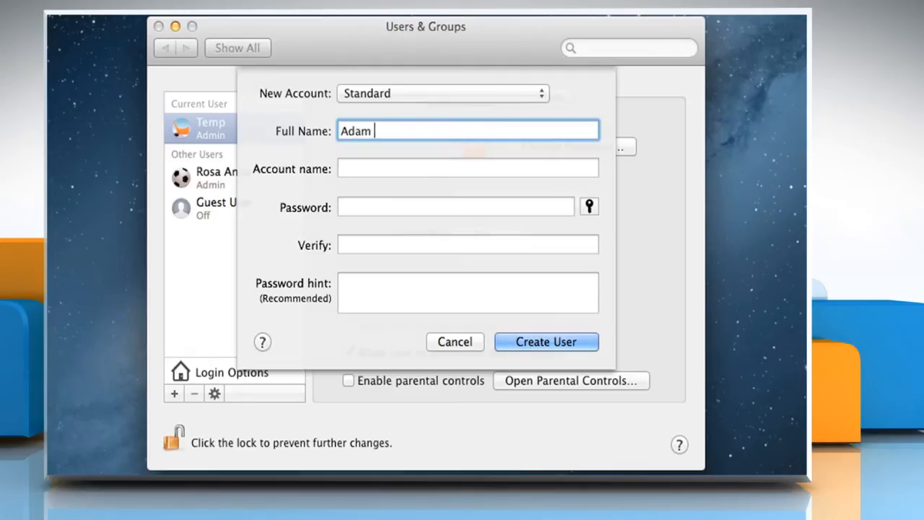
{"action": "type", "text": "Baldwin"}
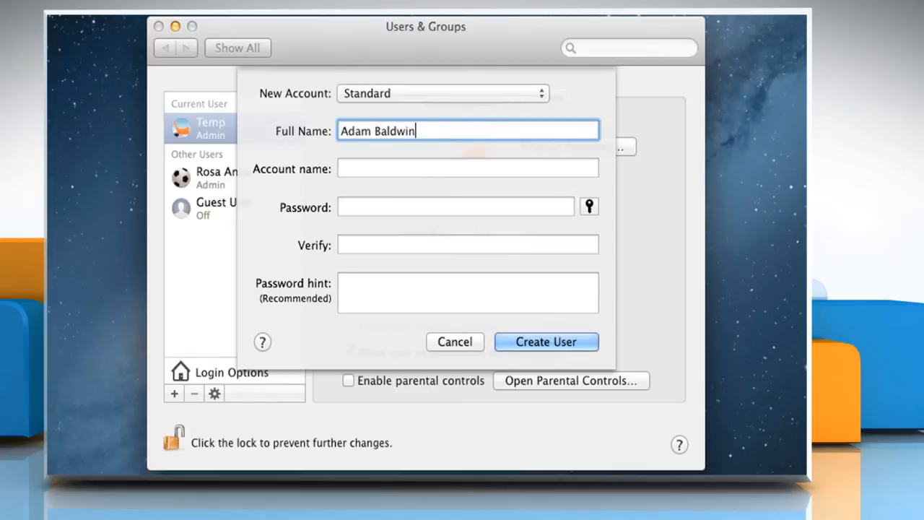
{"action": "left_click", "coordinate": [467, 168]}
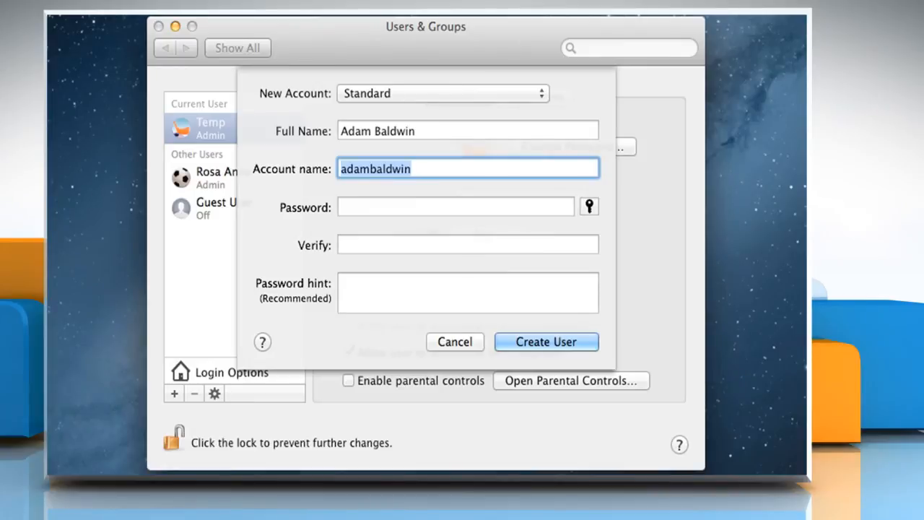
Enter the password, create the user, and reuse the existing adambaldwin home folder.
{"action": "left_click", "coordinate": [456, 207]}
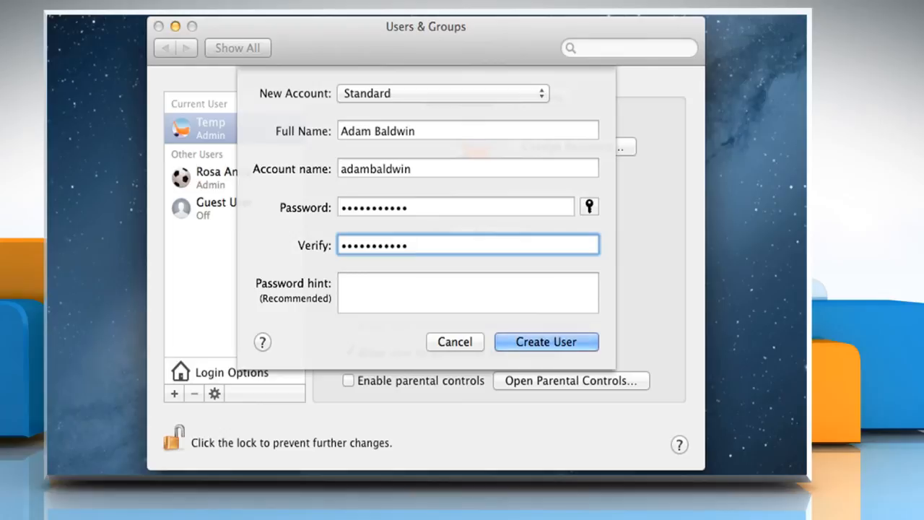
{"action": "type", "text": "Ba;"}
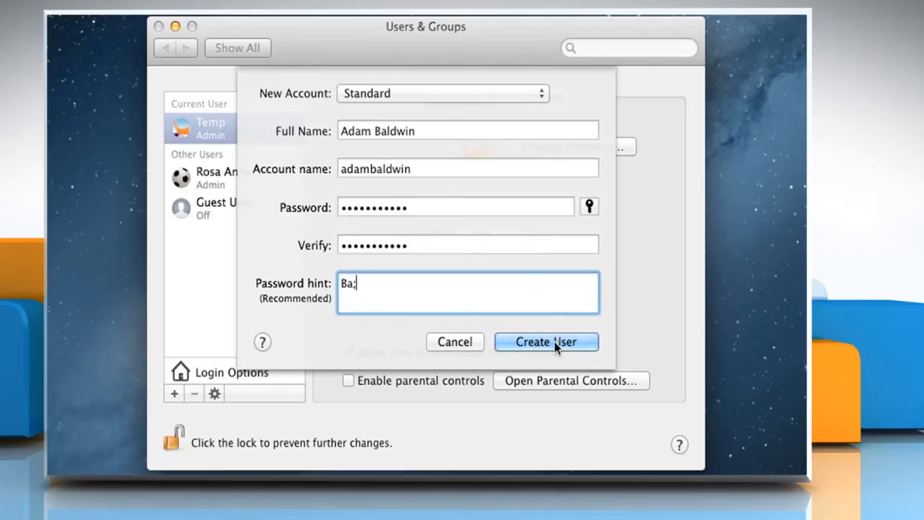
{"action": "left_click", "coordinate": [546, 342]}
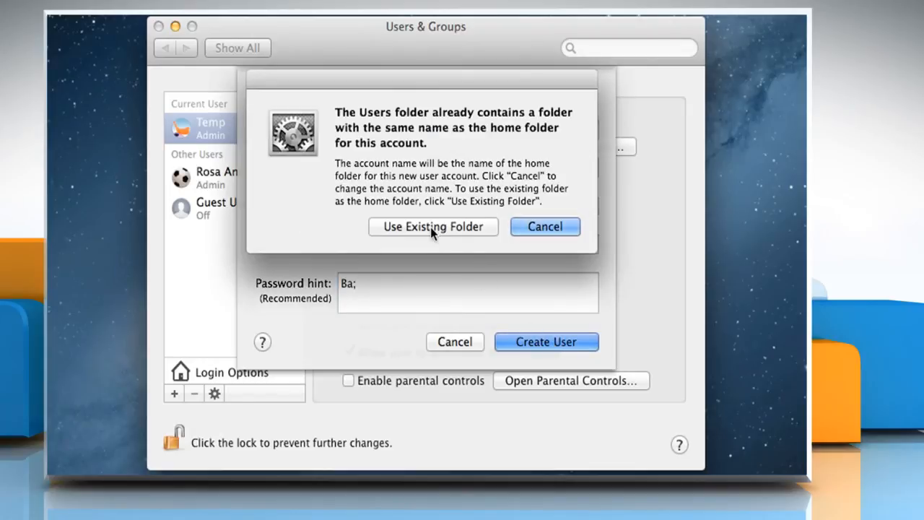
{"action": "left_click", "coordinate": [433, 226]}
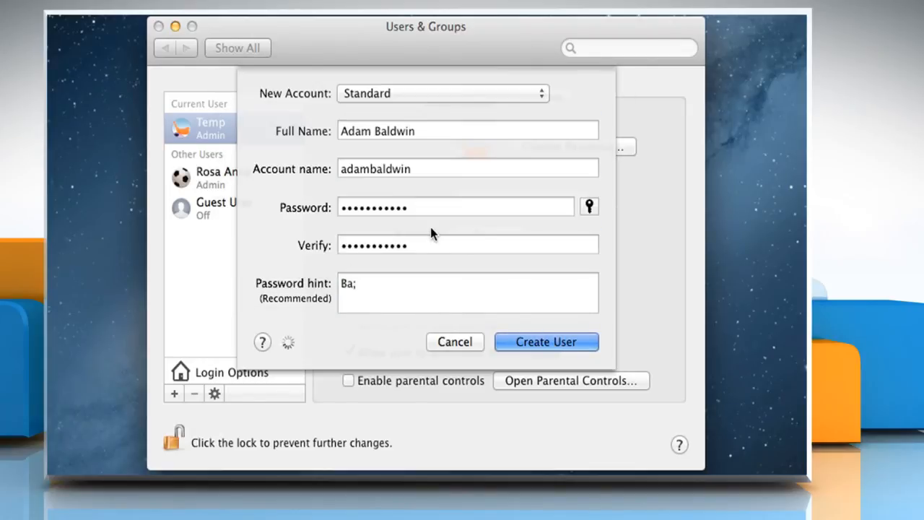
{"action": "left_click", "coordinate": [545, 342]}
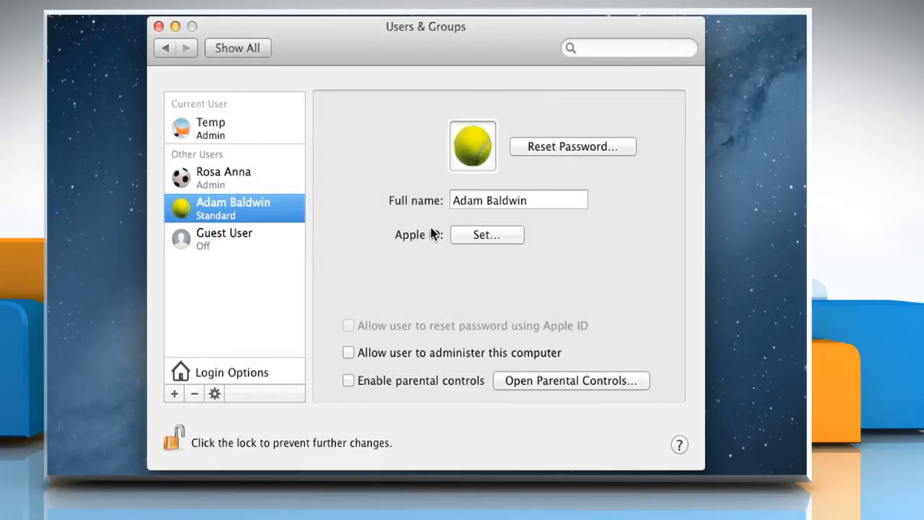
{"action": "mouse_move", "coordinate": [453, 300]}
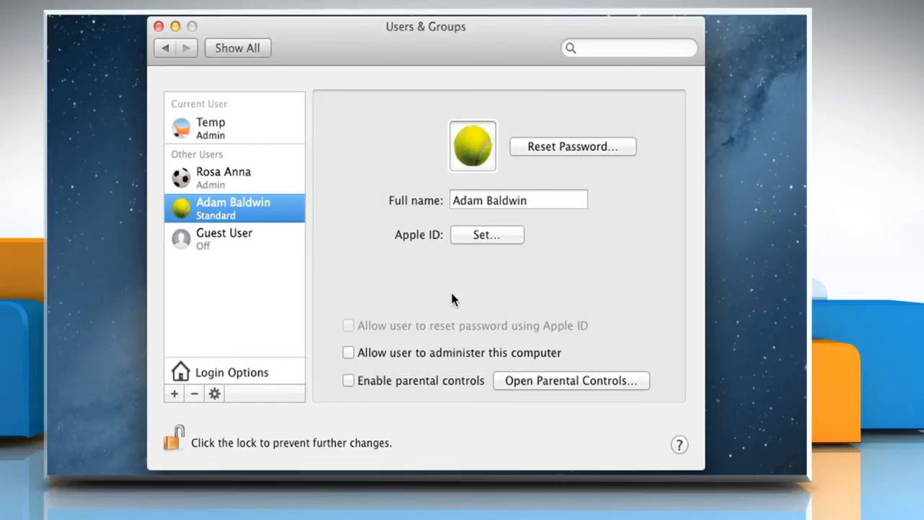
{"action": "left_click", "coordinate": [348, 352]}
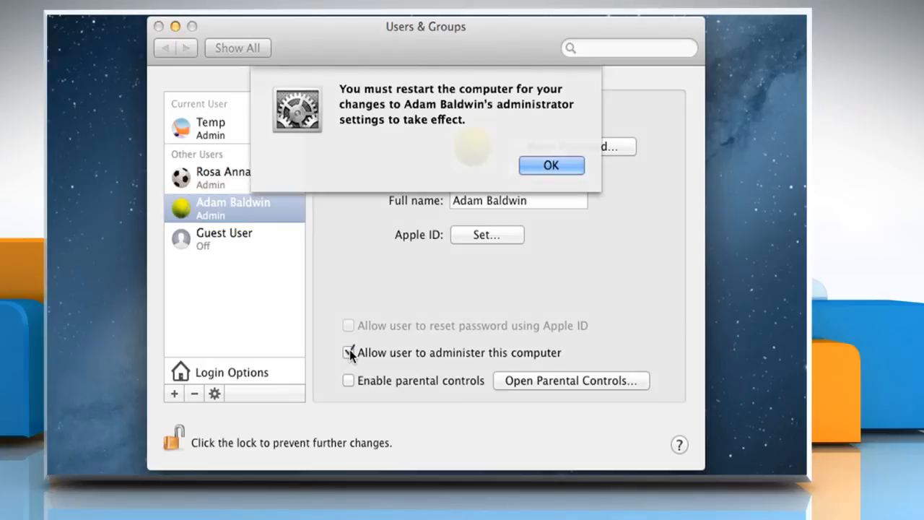
{"action": "left_click", "coordinate": [349, 353]}
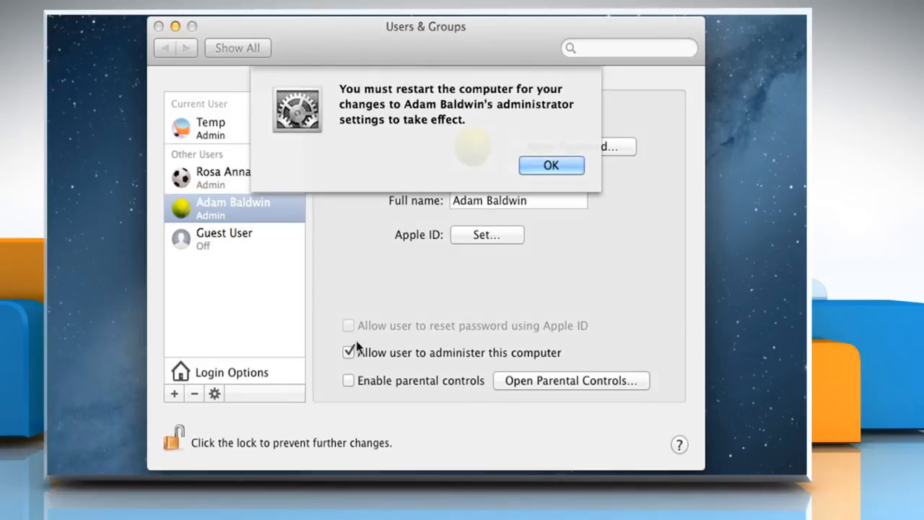
{"action": "left_click", "coordinate": [551, 165]}
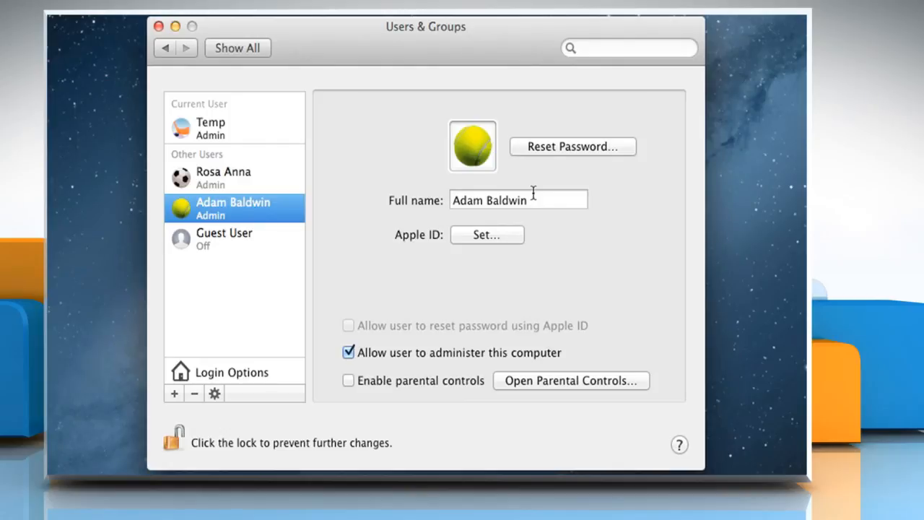
{"action": "mouse_move", "coordinate": [396, 341]}
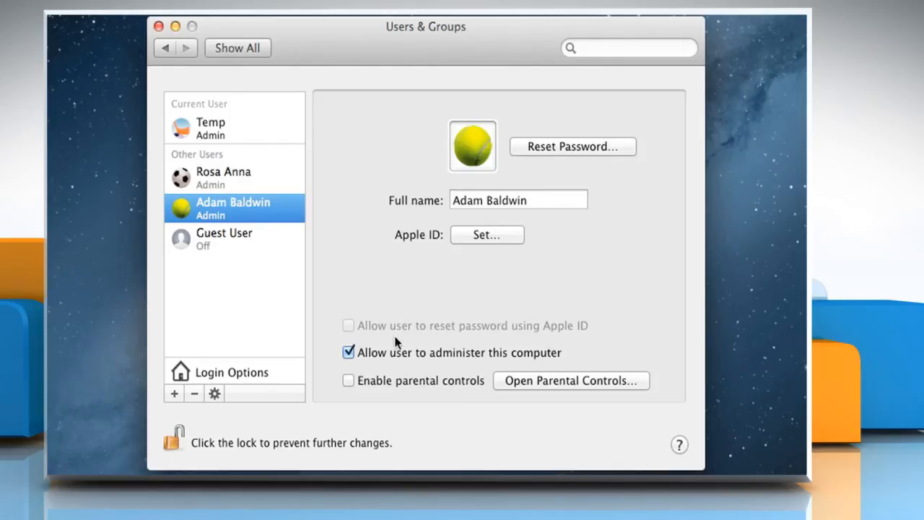
{"action": "left_click", "coordinate": [348, 380]}
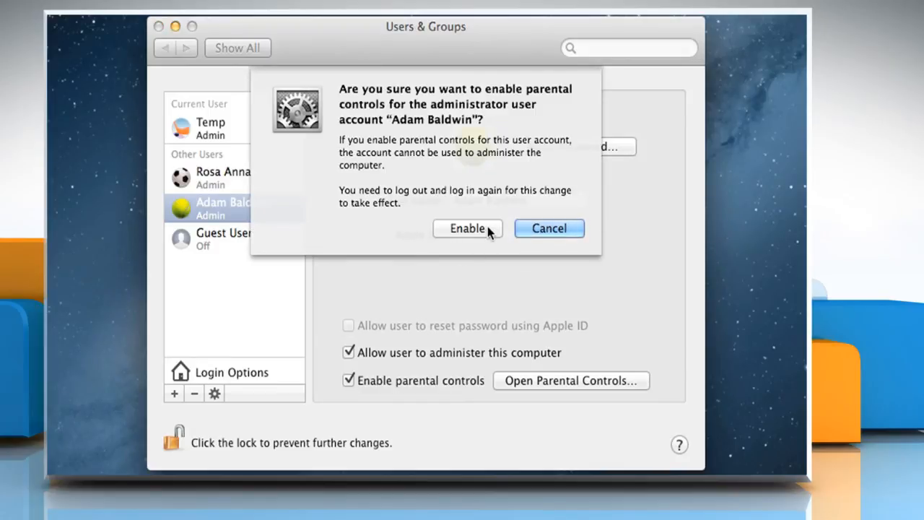
{"action": "left_click", "coordinate": [468, 228]}
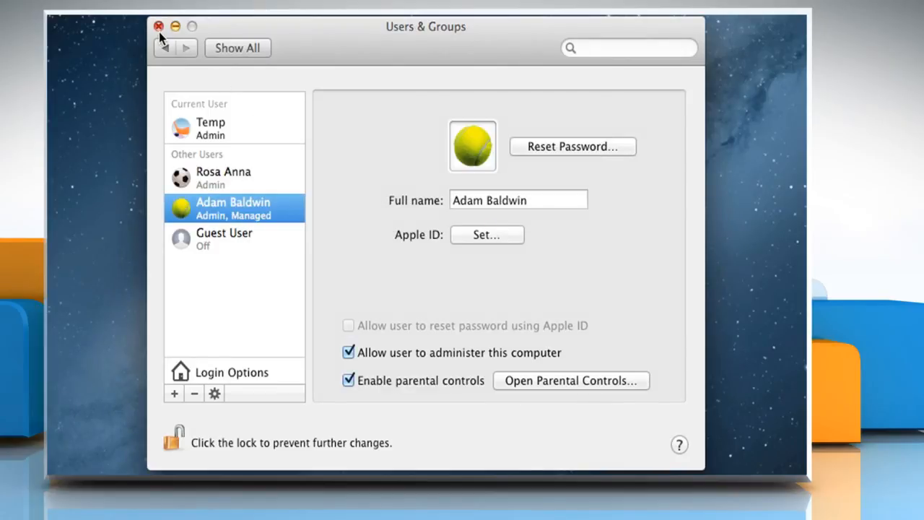
Quit System Preferences and open the Apple menu showing Restart and Log Out.
{"action": "left_click", "coordinate": [158, 27]}
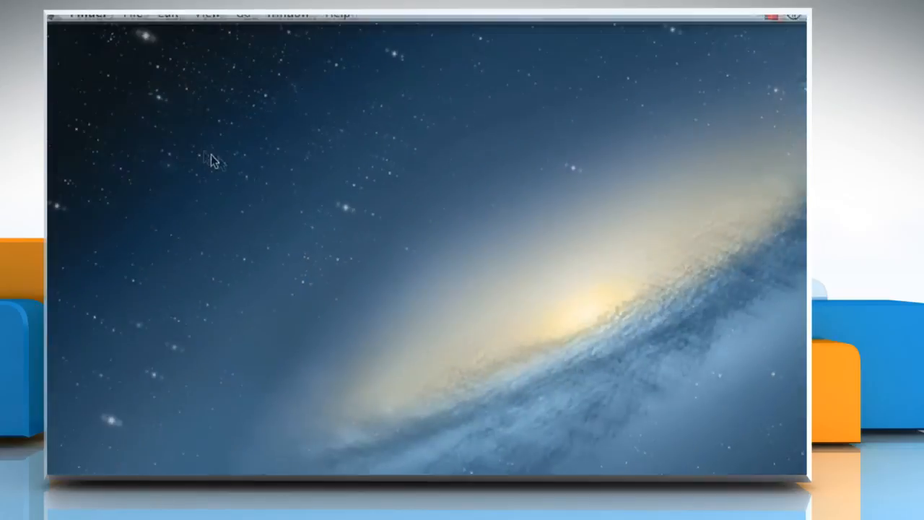
{"action": "left_click", "coordinate": [70, 21]}
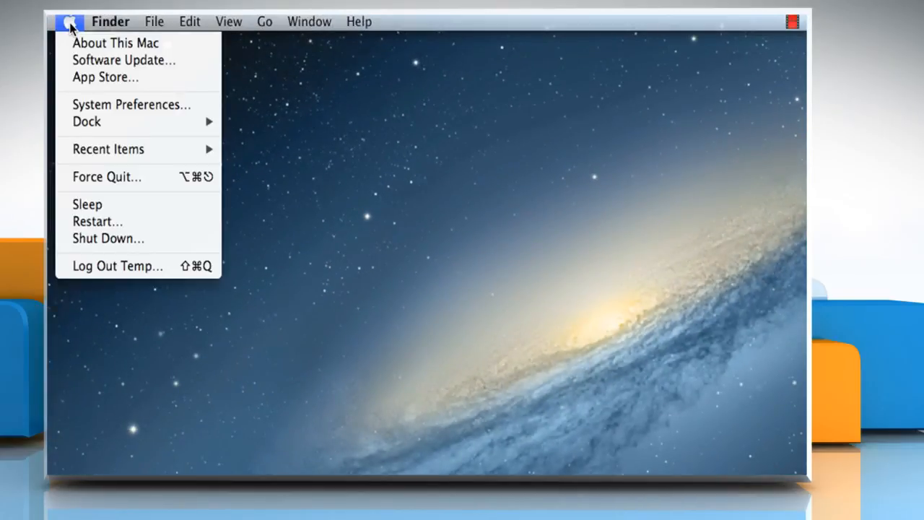
{"action": "mouse_move", "coordinate": [123, 221]}
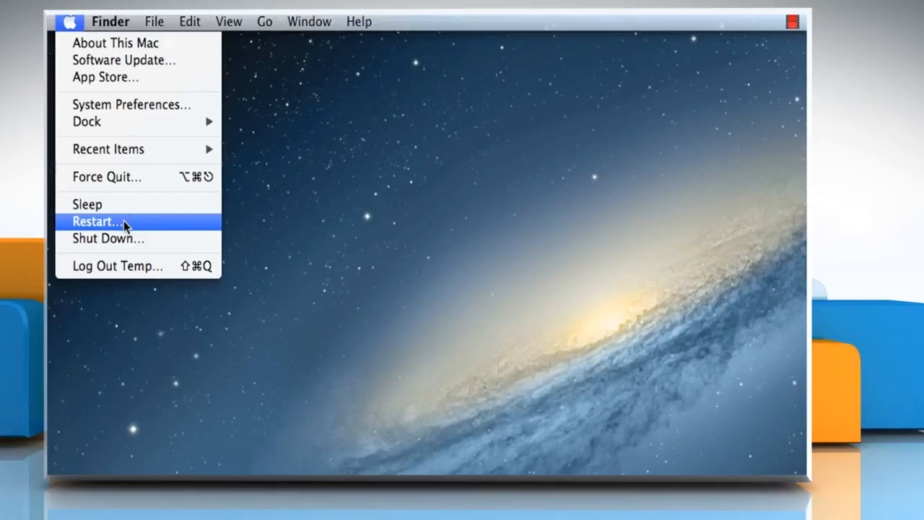